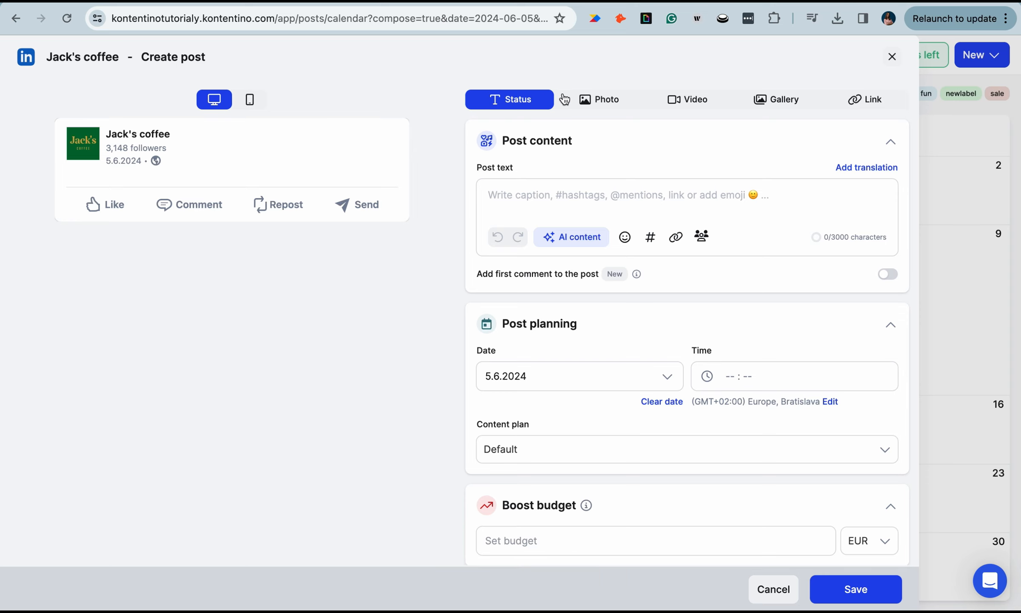
Review the Photo, Video, Gallery and Link post types and settle on Photo.
{"action": "left_click", "coordinate": [598, 99]}
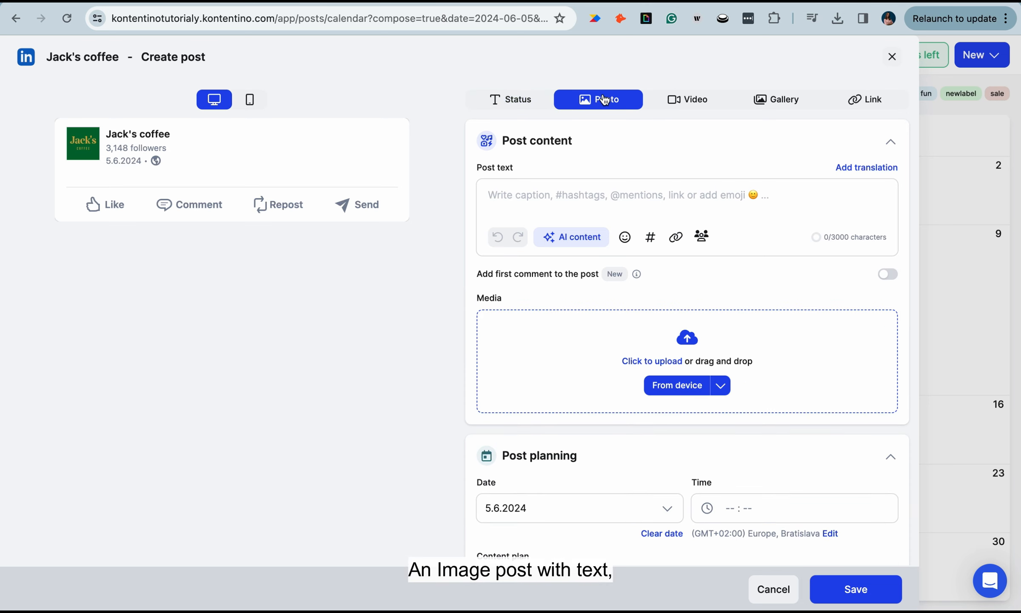
{"action": "left_click", "coordinate": [687, 99]}
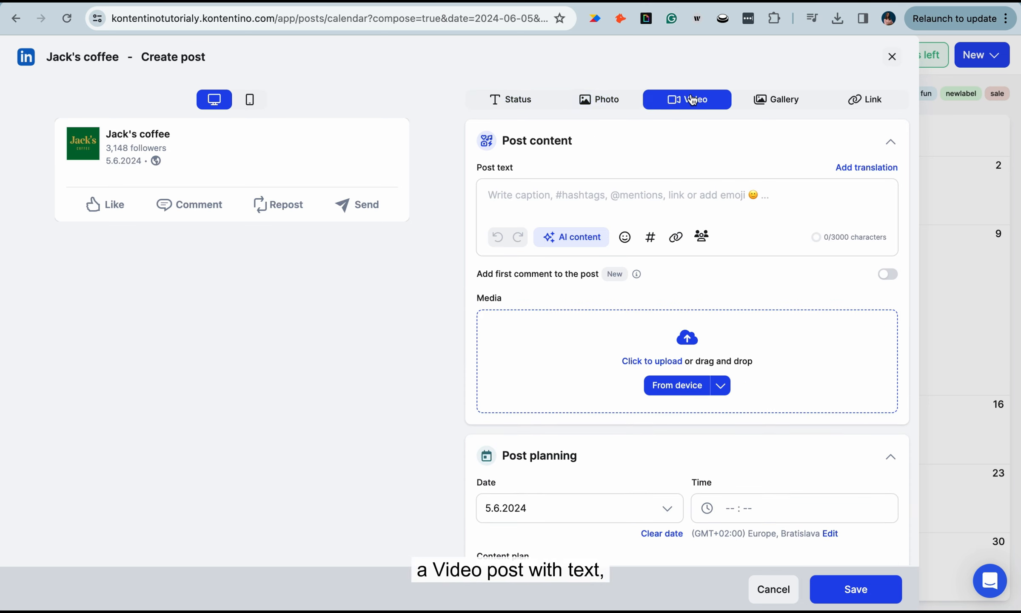
{"action": "left_click", "coordinate": [775, 99]}
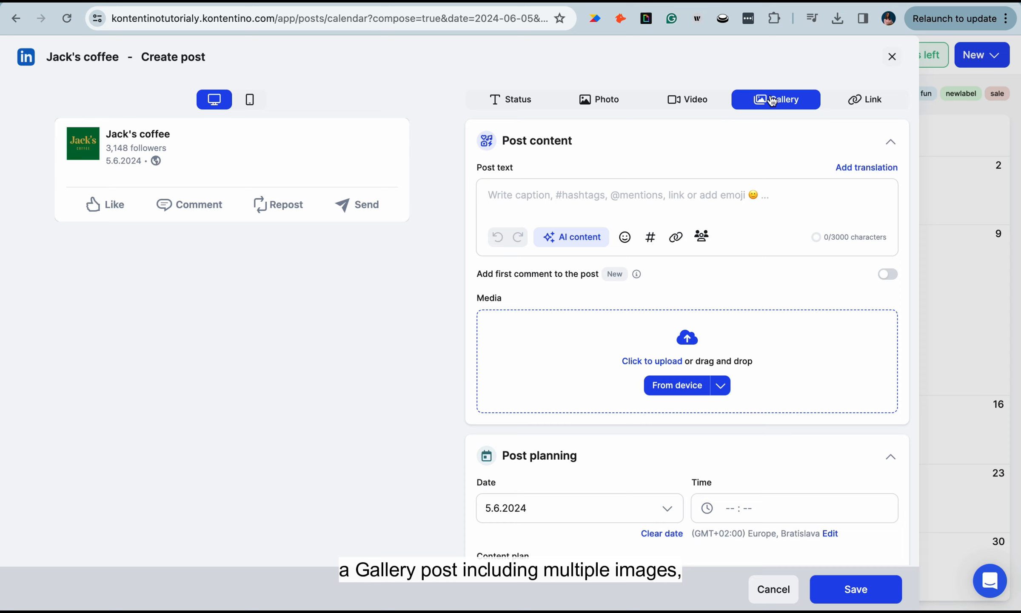
{"action": "left_click", "coordinate": [864, 99]}
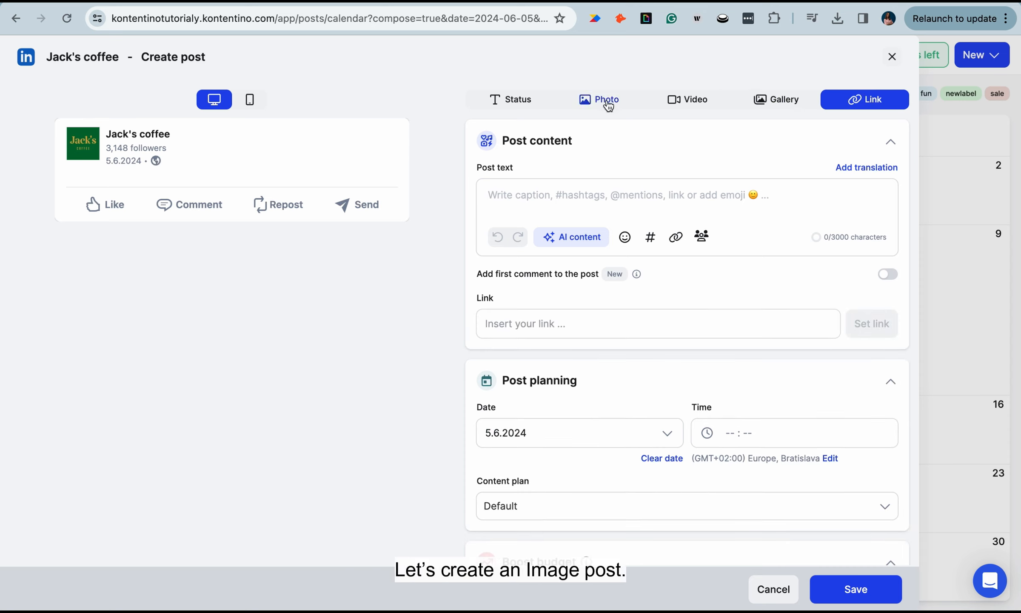
{"action": "left_click", "coordinate": [598, 100]}
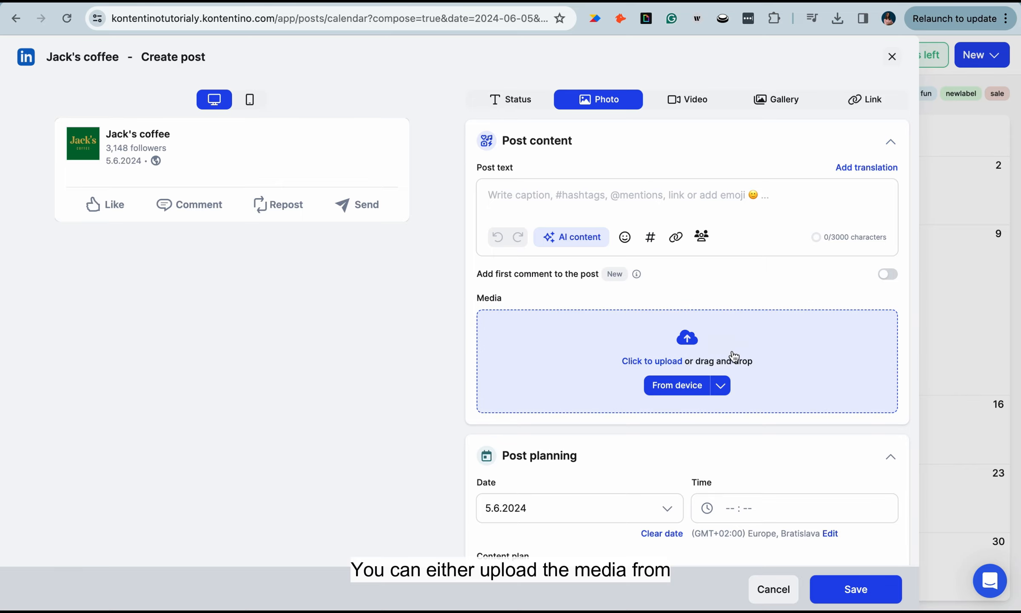
Attach the latte-art coffee photo from the Media Library to the post.
{"action": "left_click", "coordinate": [686, 360]}
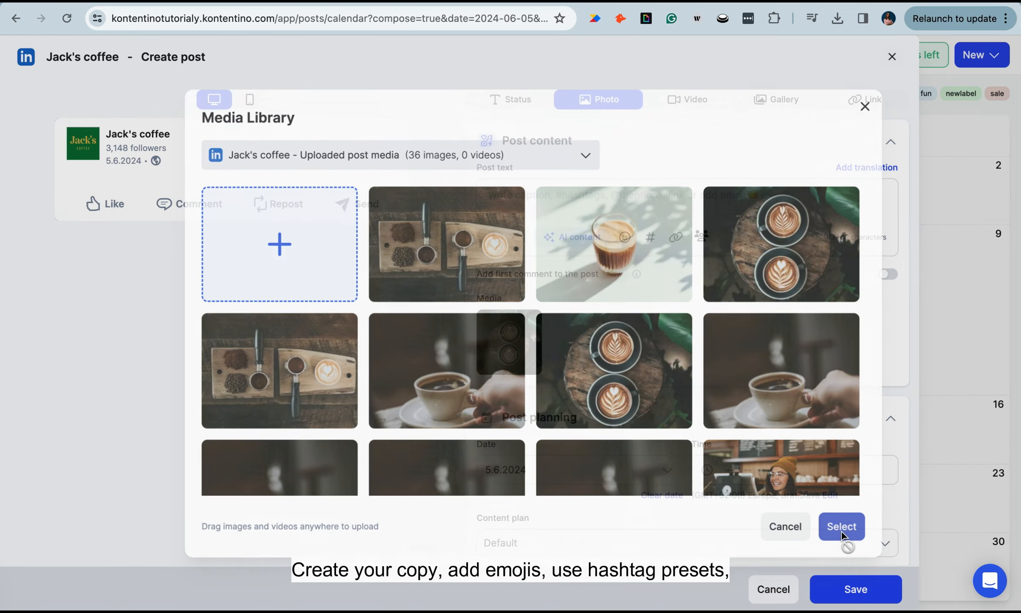
{"action": "left_click", "coordinate": [841, 526]}
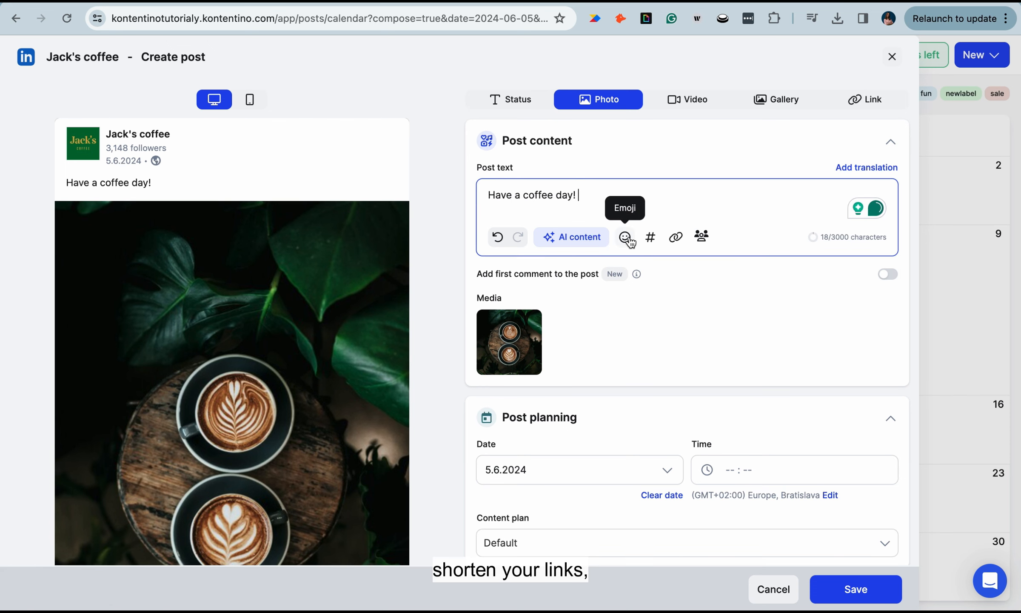
{"action": "left_click", "coordinate": [624, 236]}
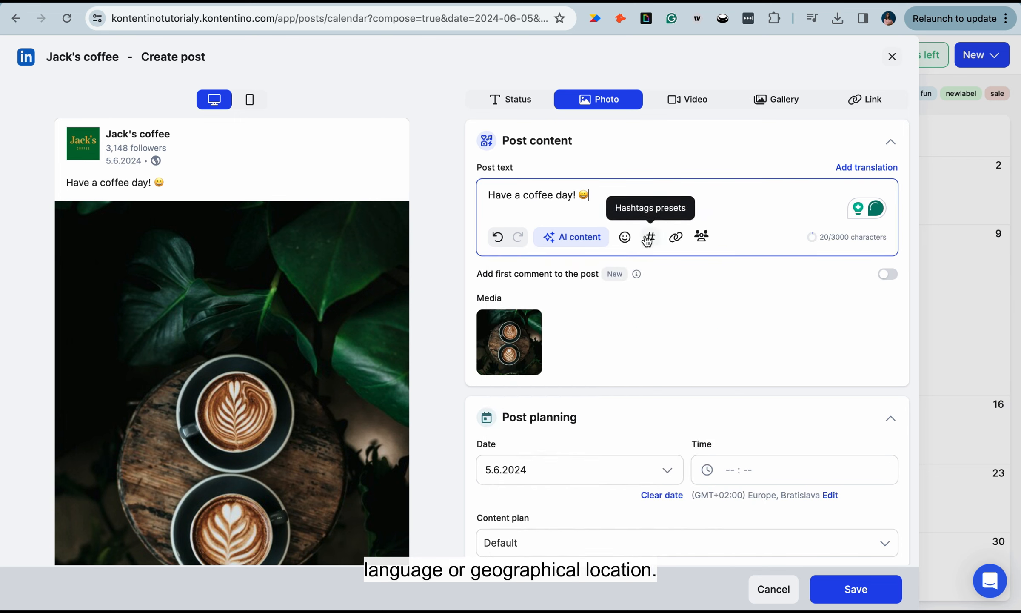
{"action": "mouse_move", "coordinate": [700, 237]}
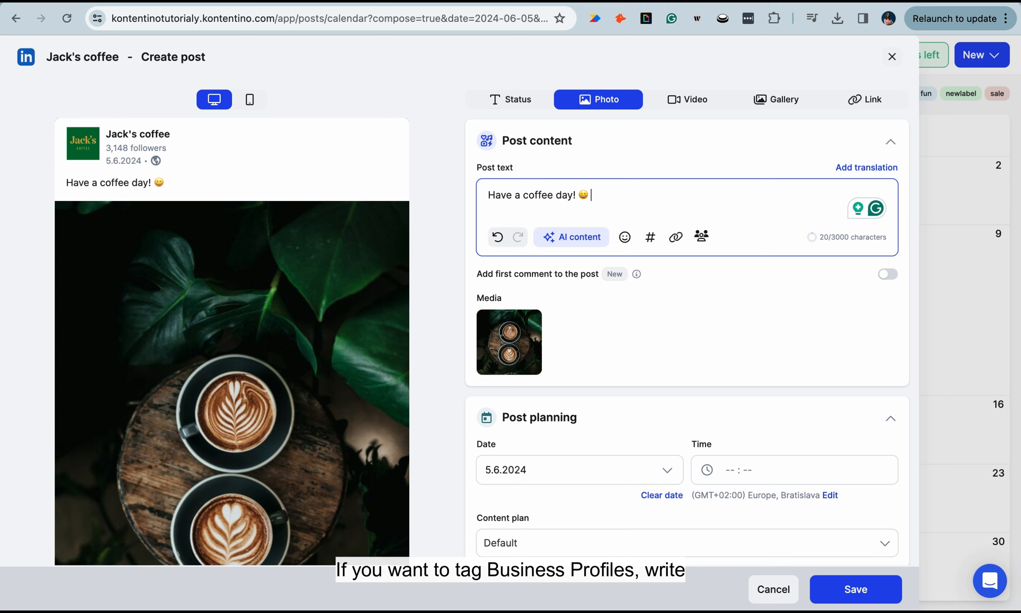
{"action": "type", "text": "@"}
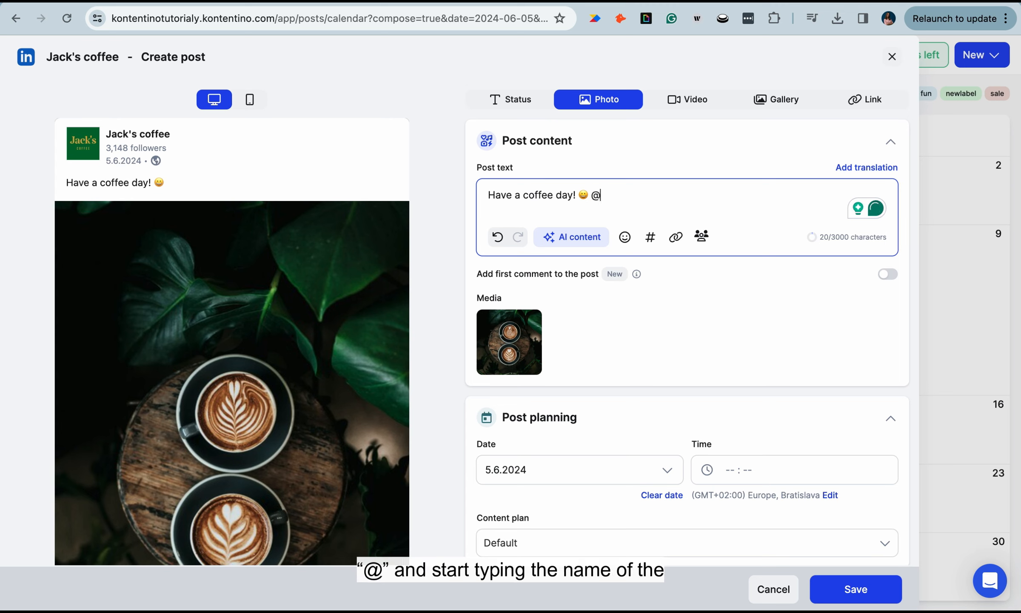
{"action": "type", "text": "kontentino"}
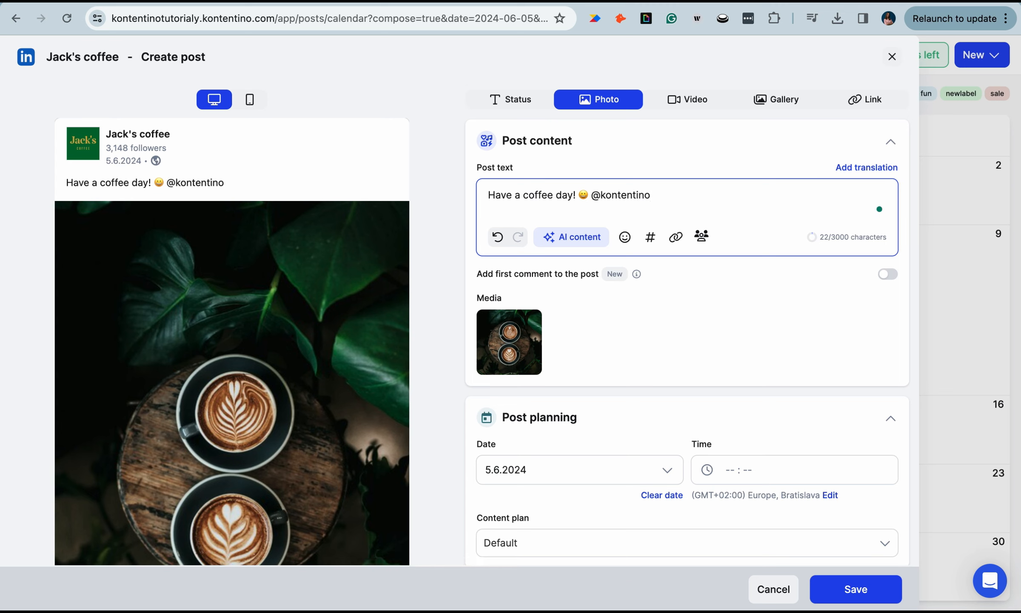
{"action": "type", "text": "@kontentino"}
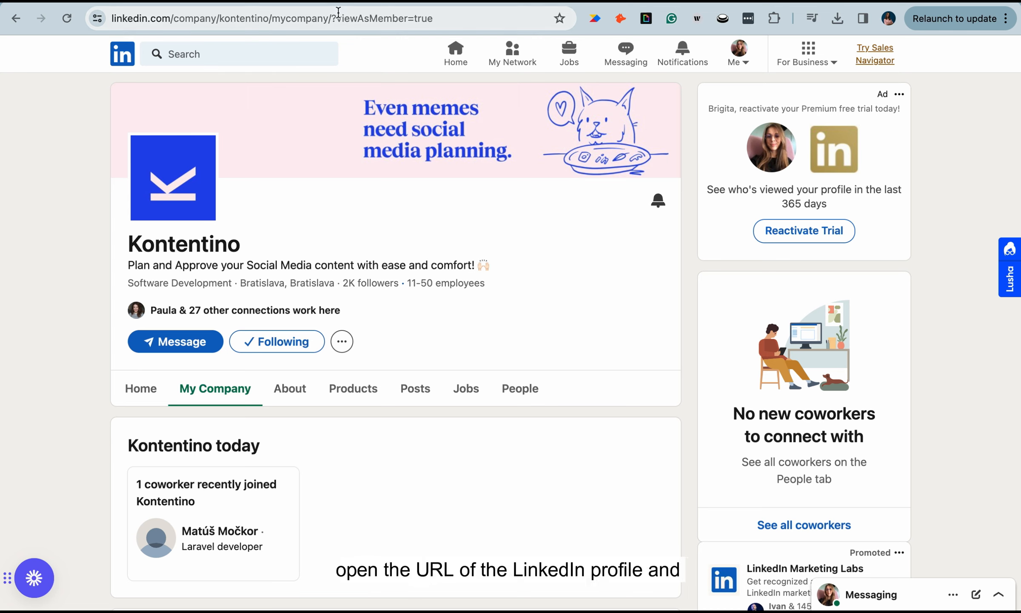
Select the Kontentino company page URL in the address bar for copying.
{"action": "double_click", "coordinate": [228, 17]}
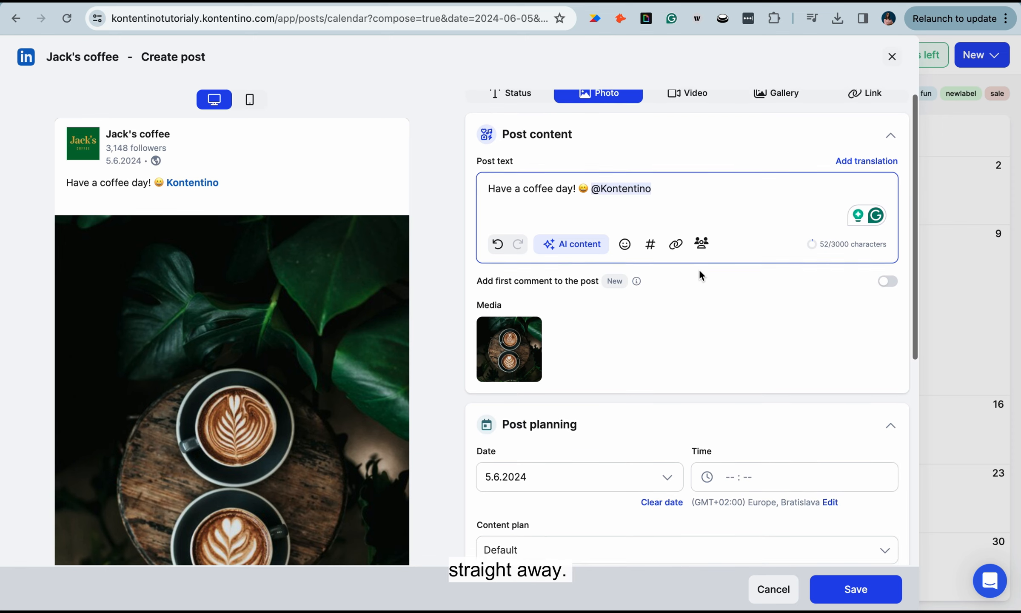
Switch on the first comment and enter Hi! as its text.
{"action": "left_click", "coordinate": [886, 280]}
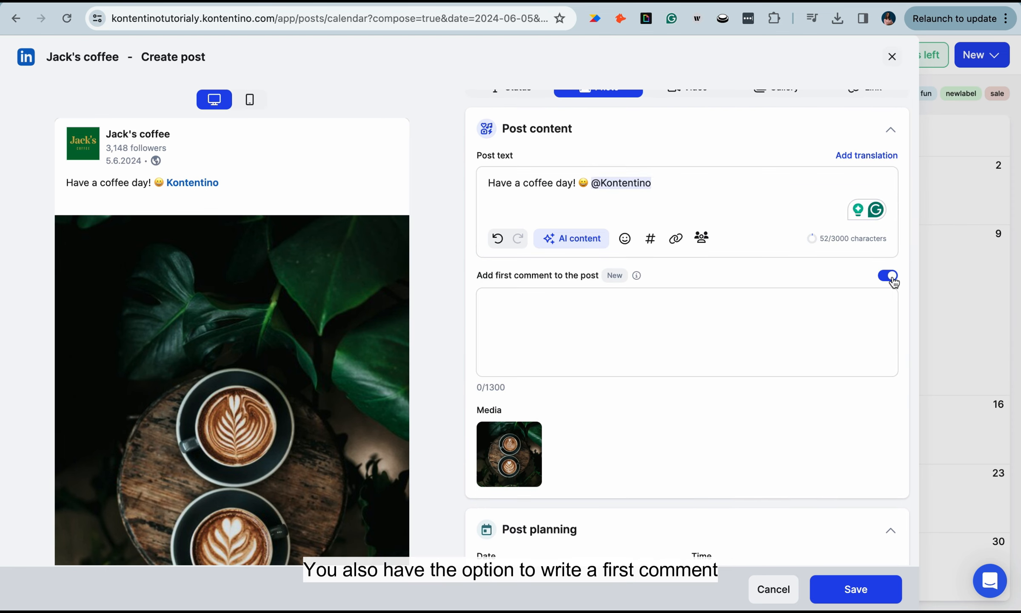
{"action": "type", "text": "H"}
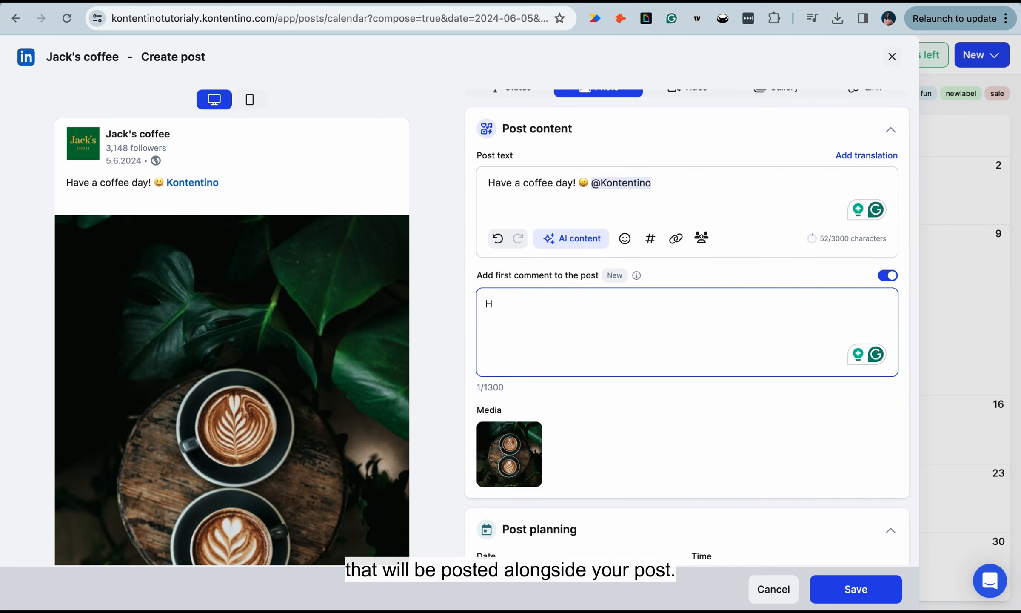
{"action": "type", "text": "i!"}
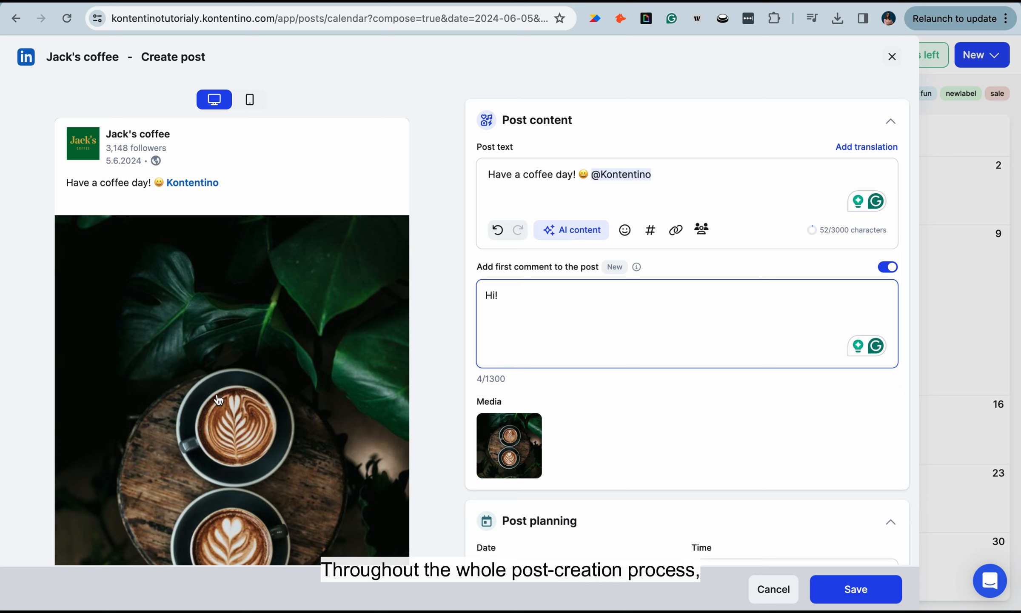
{"action": "mouse_move", "coordinate": [190, 174]}
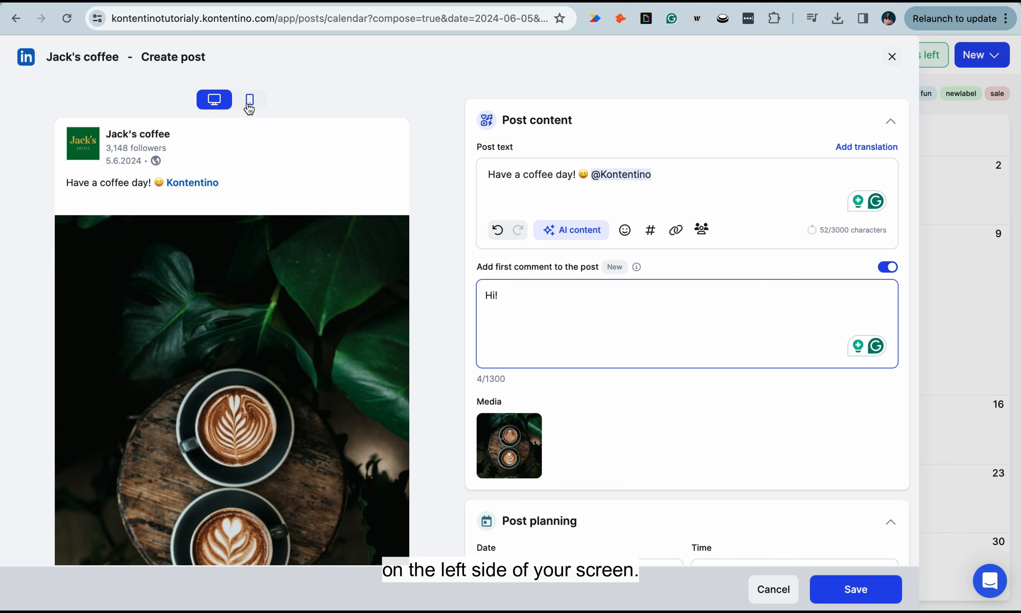
Check the post in mobile preview, then return to the desktop preview.
{"action": "left_click", "coordinate": [248, 99]}
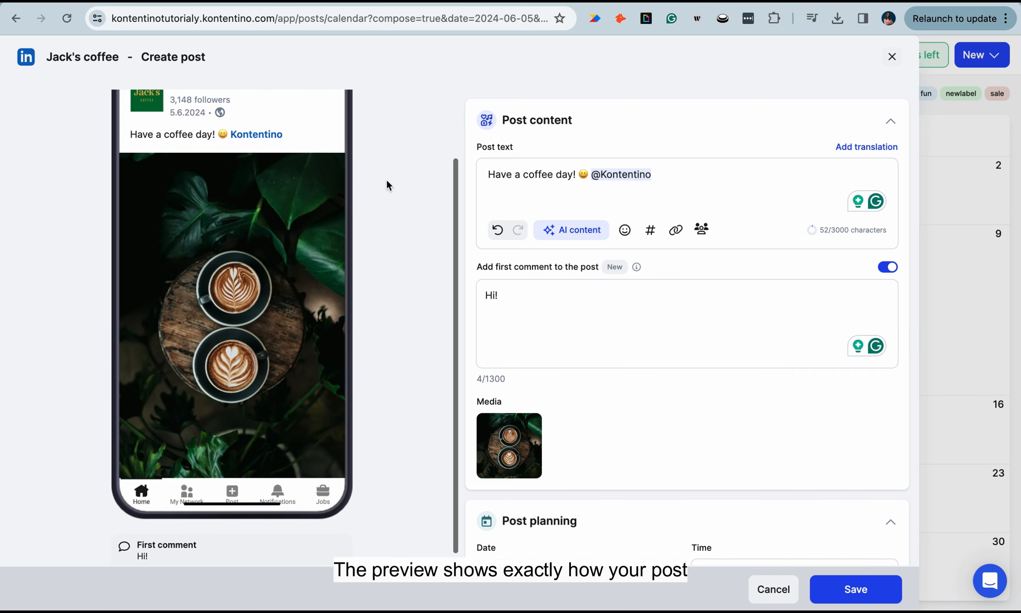
{"action": "left_click", "coordinate": [249, 99]}
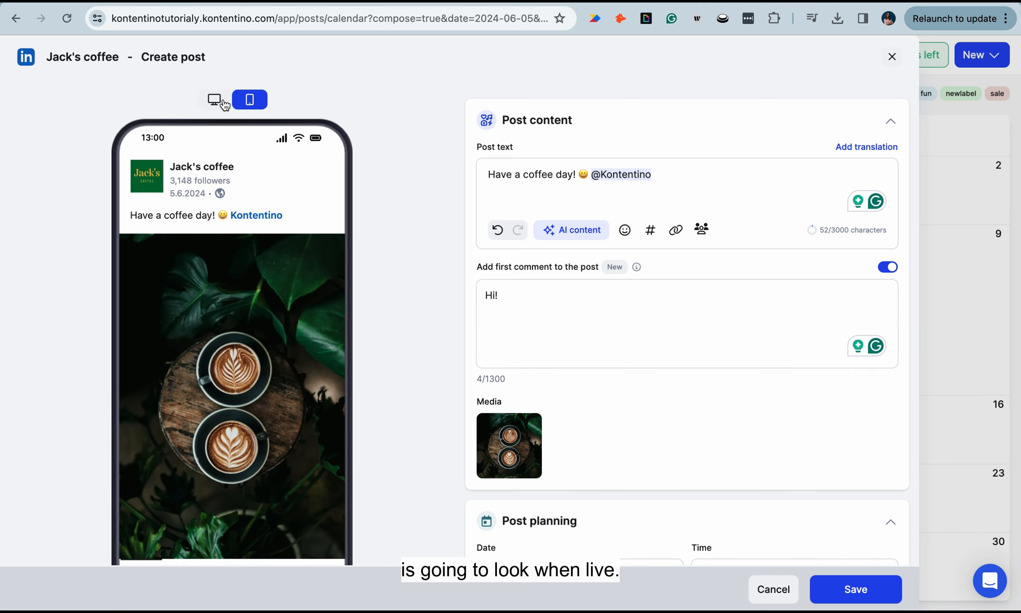
{"action": "left_click", "coordinate": [213, 99]}
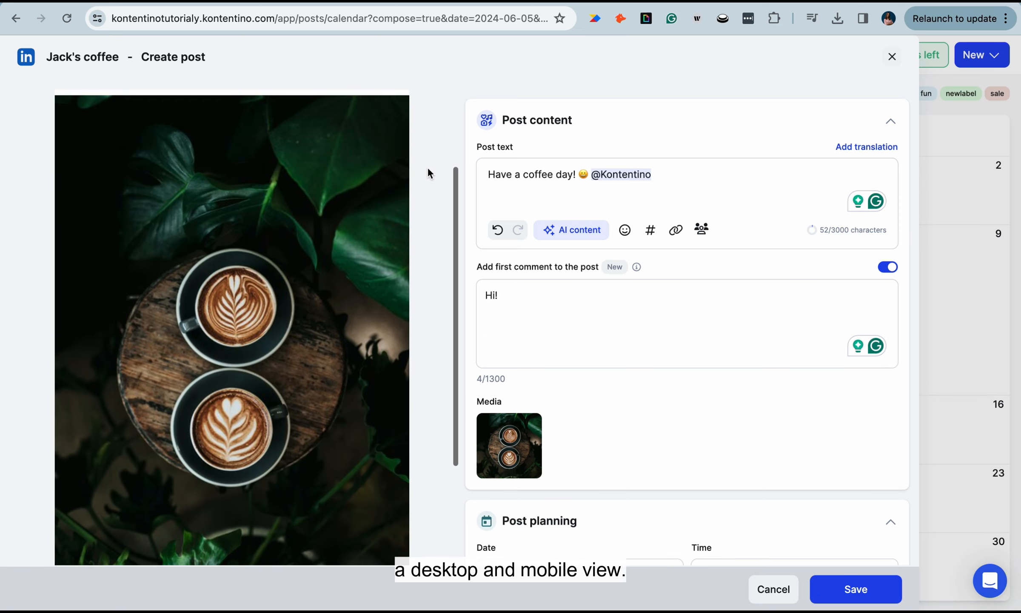
{"action": "left_click", "coordinate": [214, 100]}
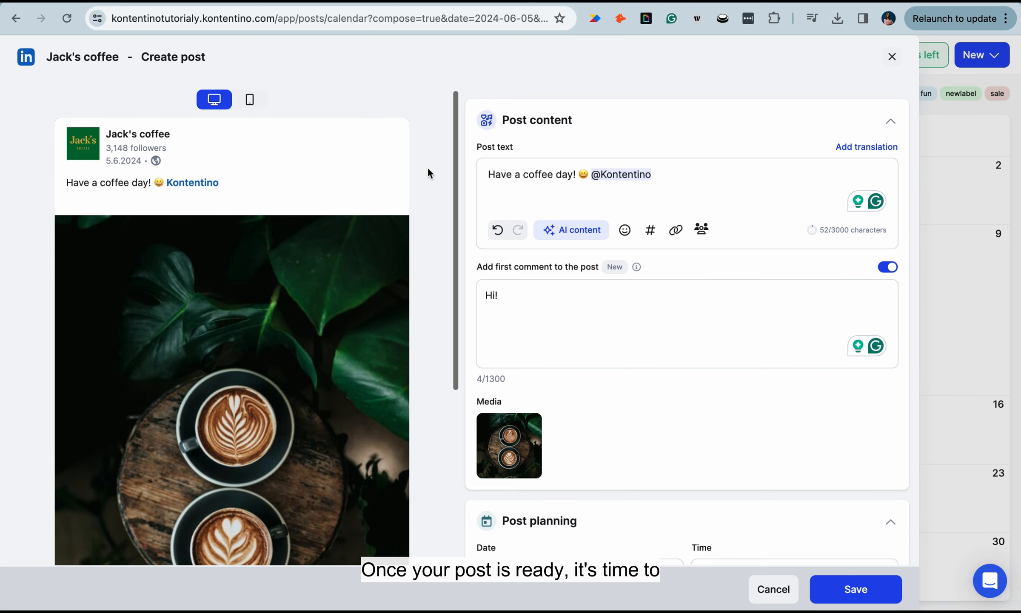
Set the publish time to 13:01 and a boost budget of 100 EUR.
{"action": "scroll", "scroll_direction": "down", "scroll_amount": 3}
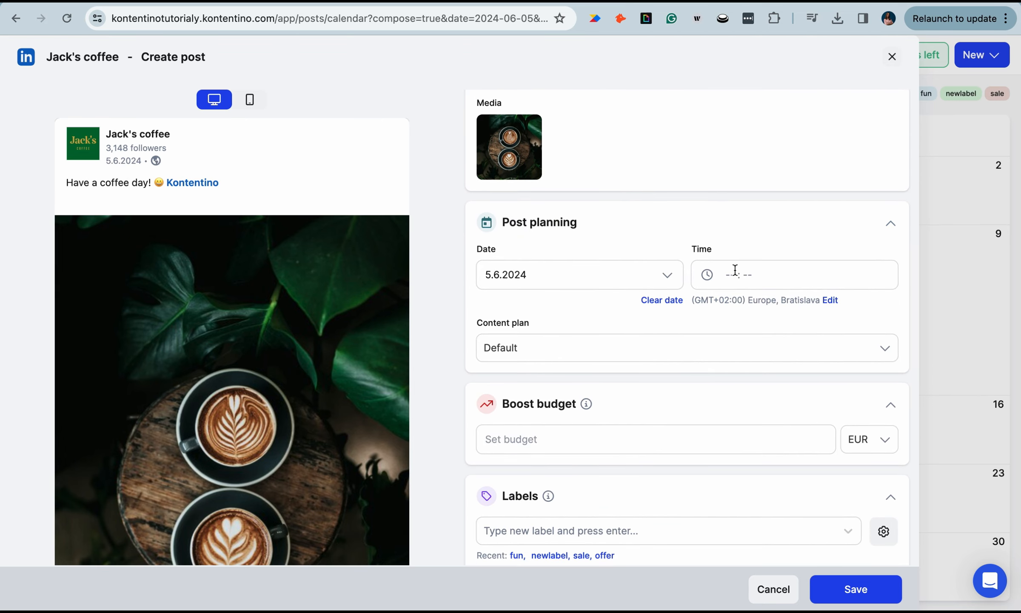
{"action": "type", "text": "13:01"}
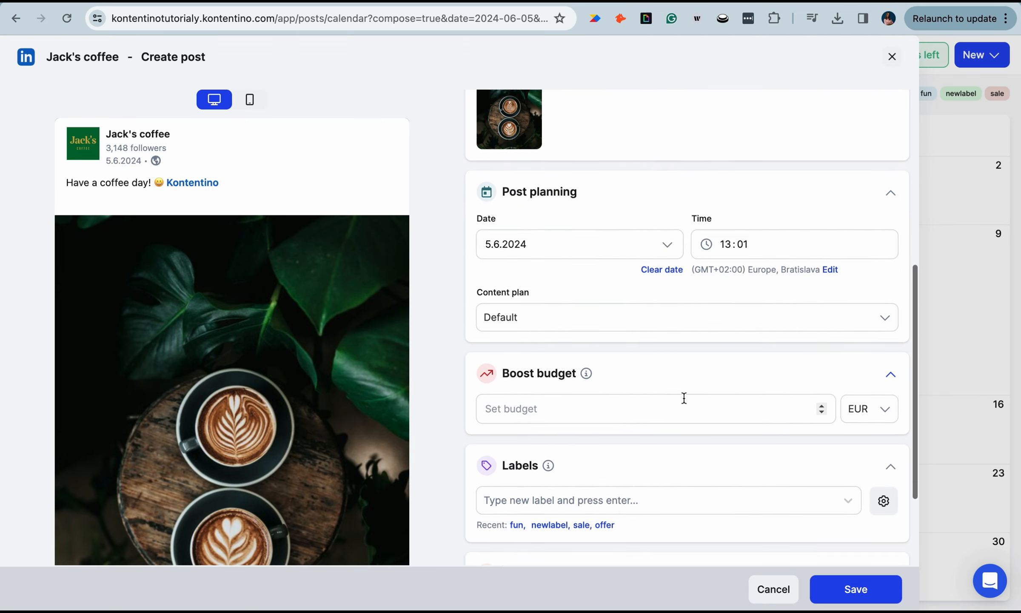
{"action": "type", "text": "100"}
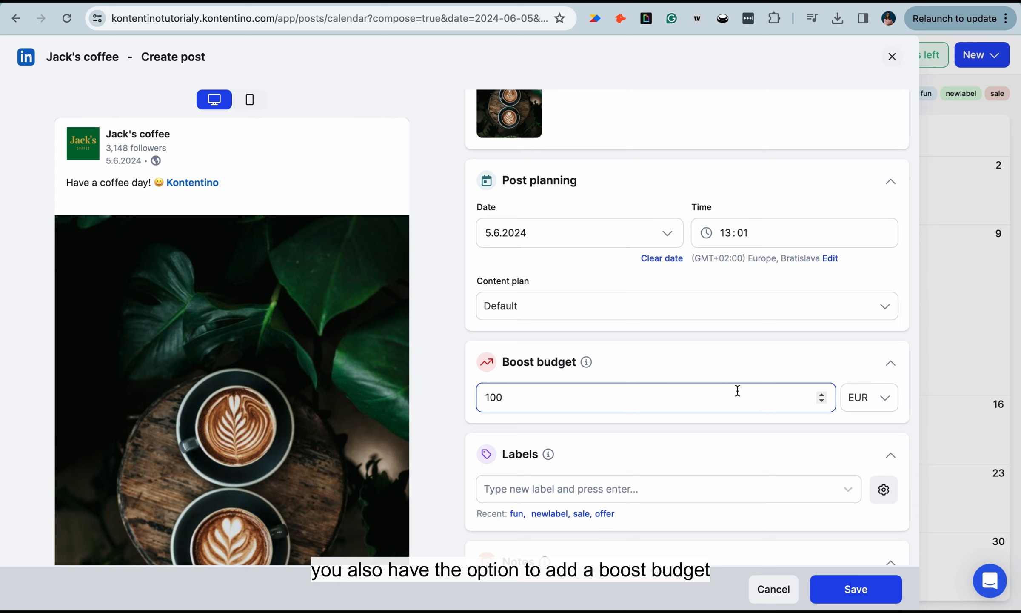
{"action": "left_click", "coordinate": [868, 398]}
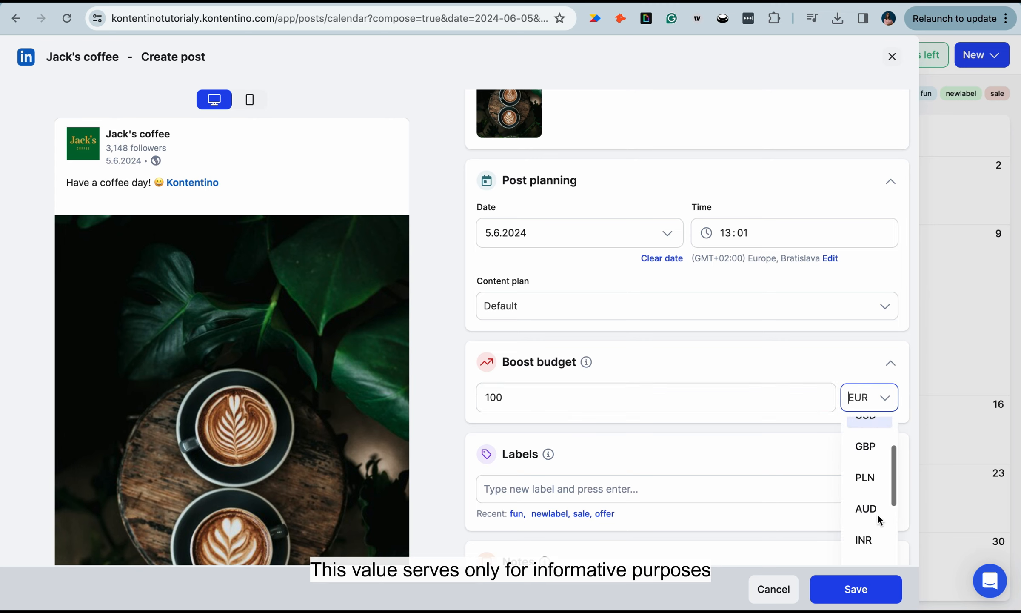
{"action": "left_click", "coordinate": [869, 397]}
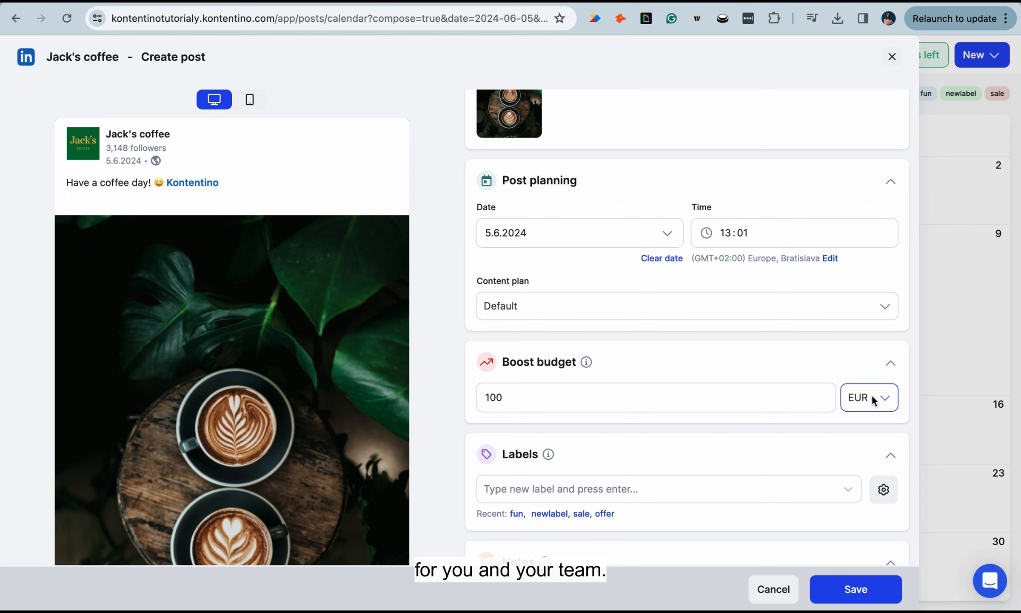
{"action": "scroll", "scroll_direction": "down", "scroll_amount": 3}
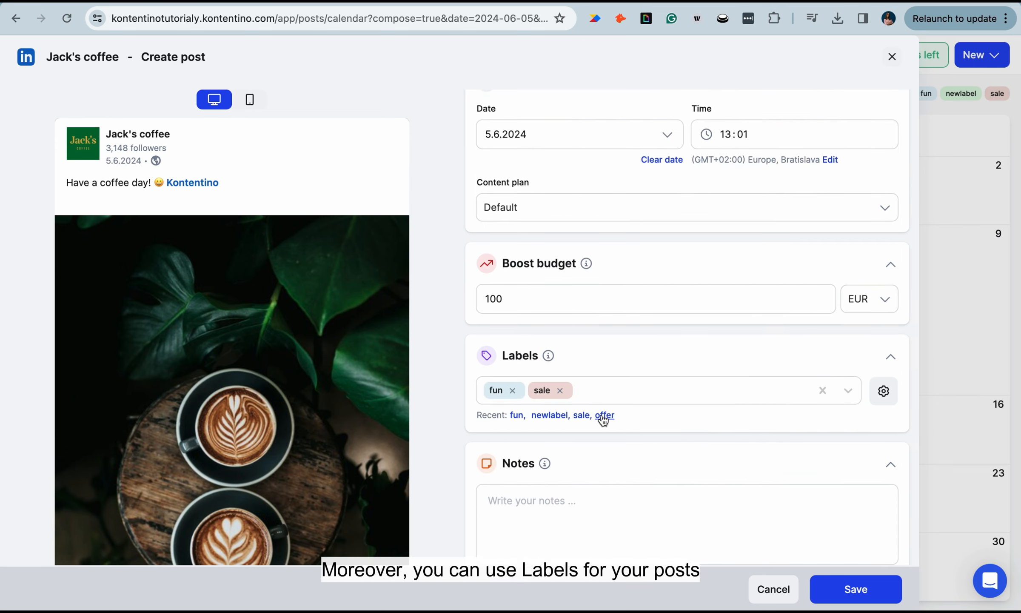
{"action": "left_click", "coordinate": [603, 414]}
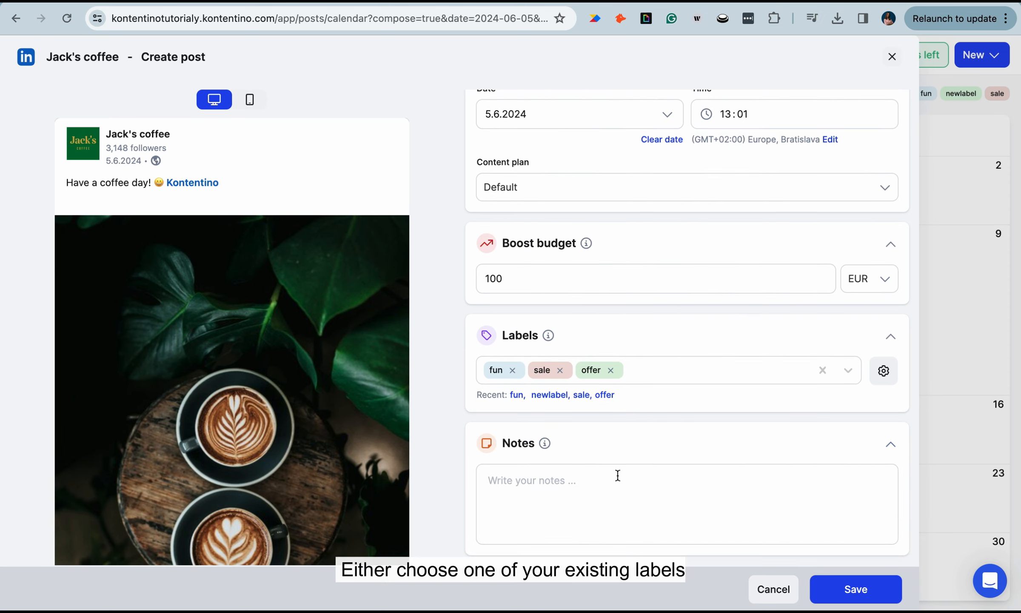
{"action": "type", "text": "Hey"}
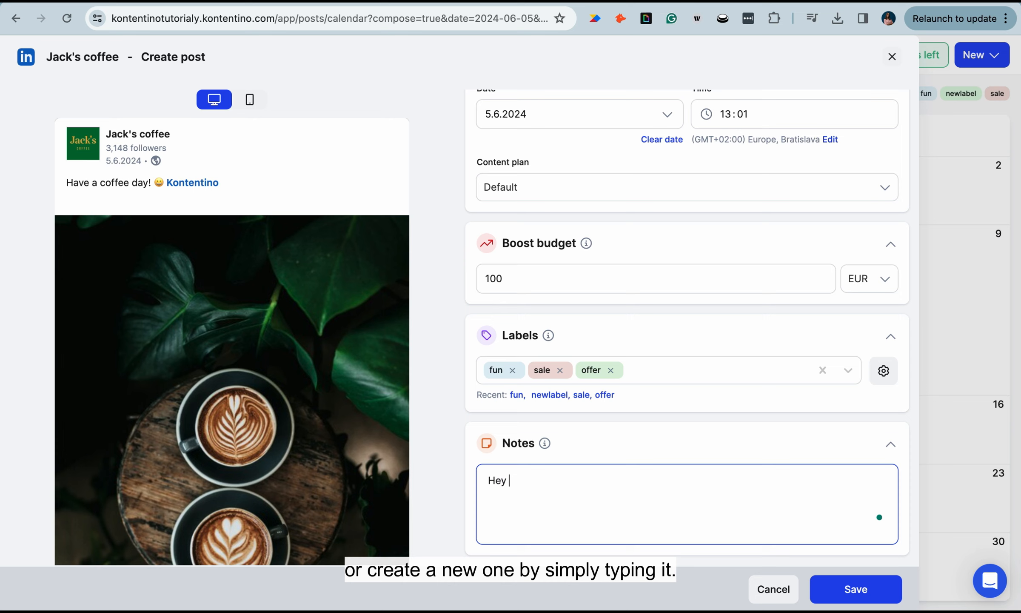
{"action": "type", "text": "have a look at this post"}
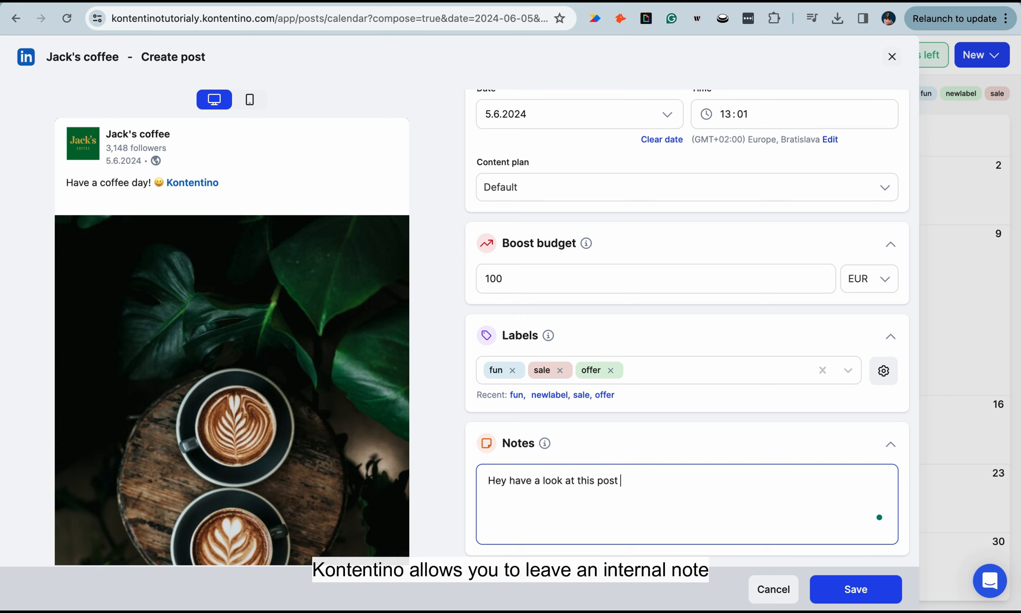
{"action": "type", "text": "@Joe"}
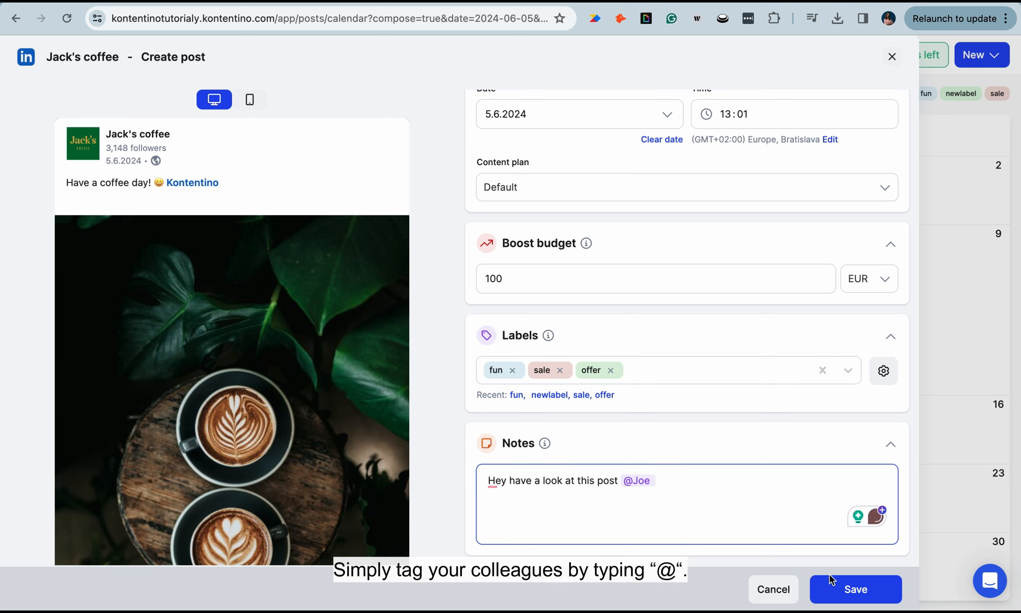
Save the post and reopen it from the calendar.
{"action": "left_click", "coordinate": [855, 588]}
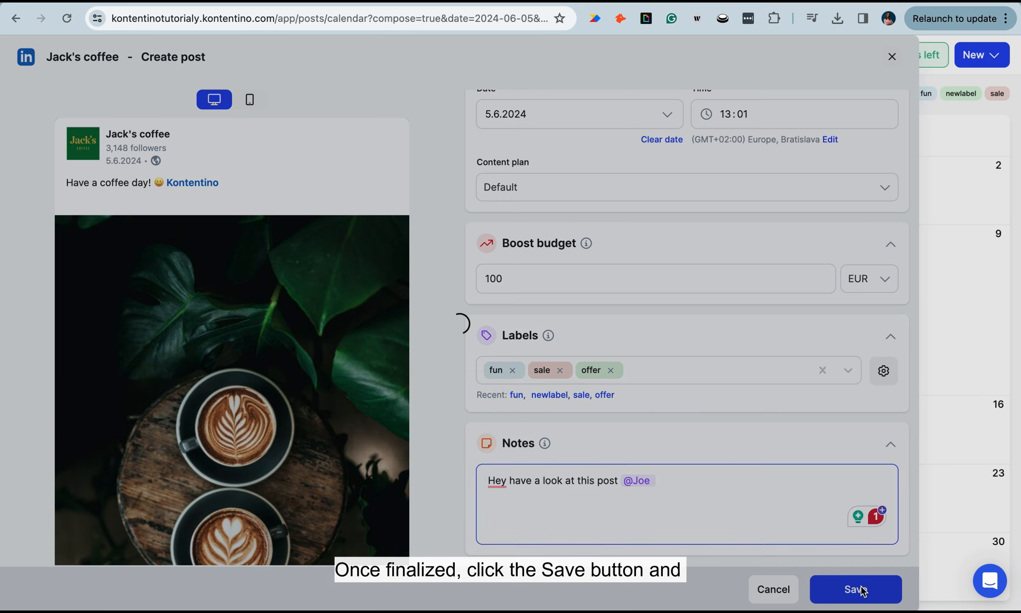
{"action": "left_click", "coordinate": [855, 589]}
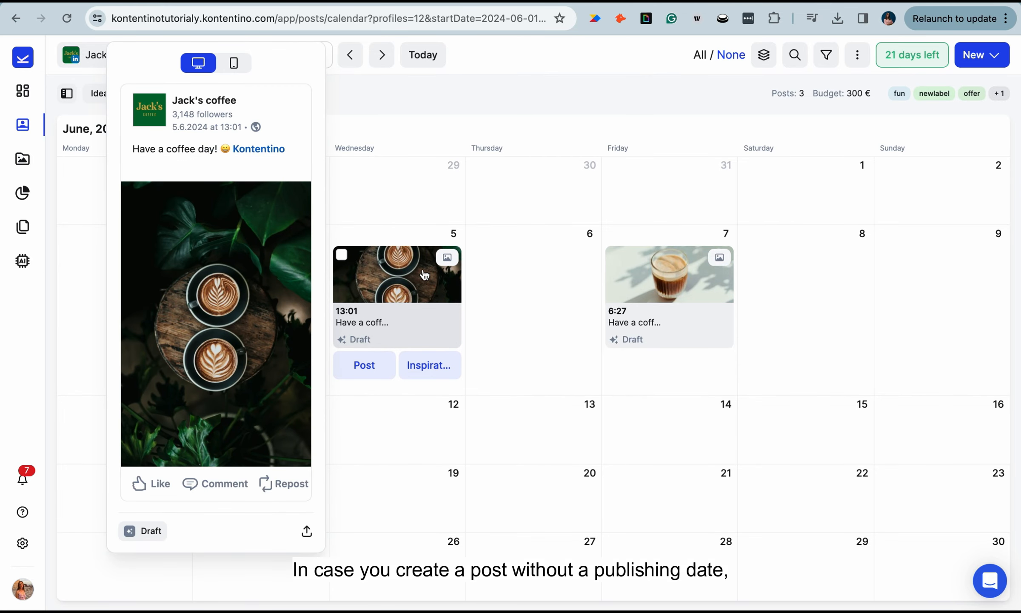
{"action": "left_click", "coordinate": [396, 273]}
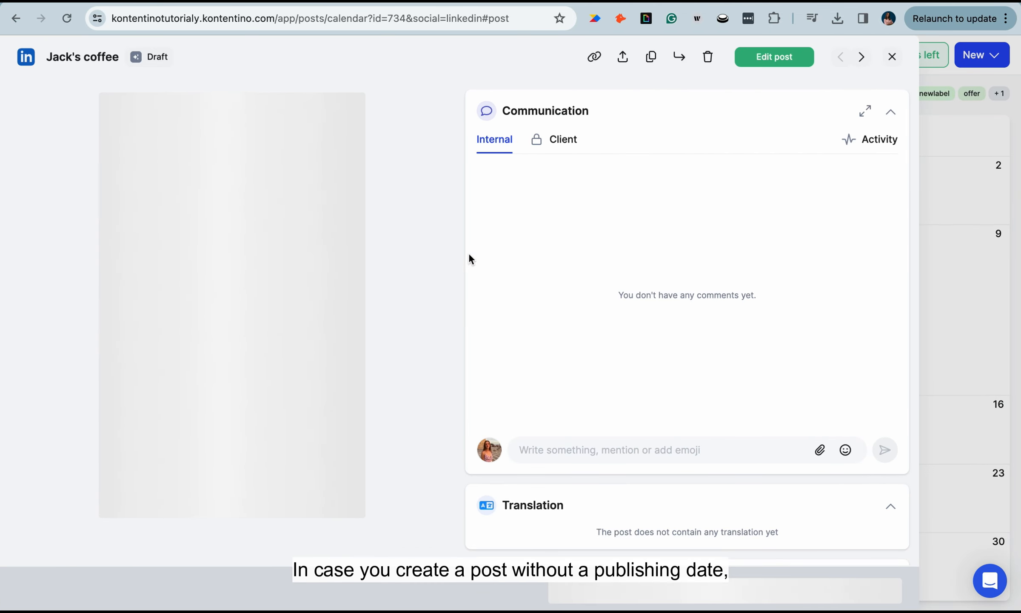
Edit the post's scheduled date, then open the help and support chat.
{"action": "left_click", "coordinate": [773, 57]}
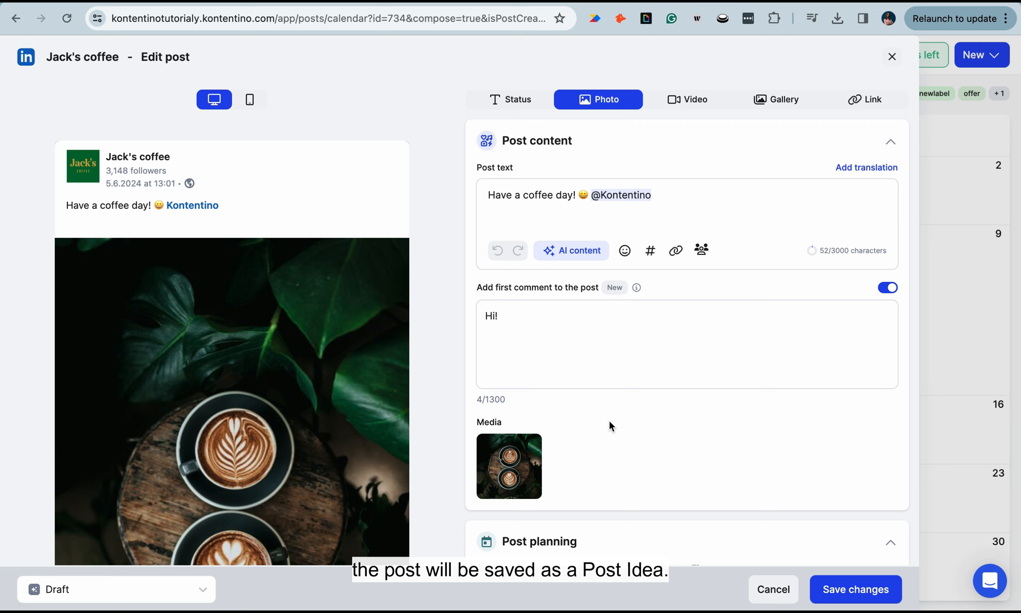
{"action": "scroll", "scroll_direction": "down", "scroll_amount": 3}
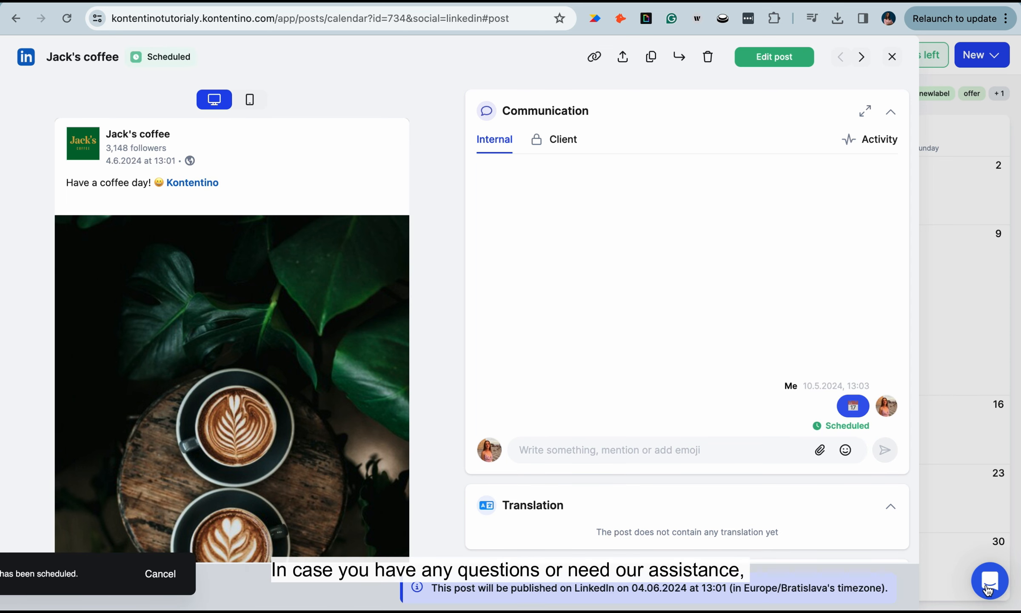
{"action": "left_click", "coordinate": [988, 580]}
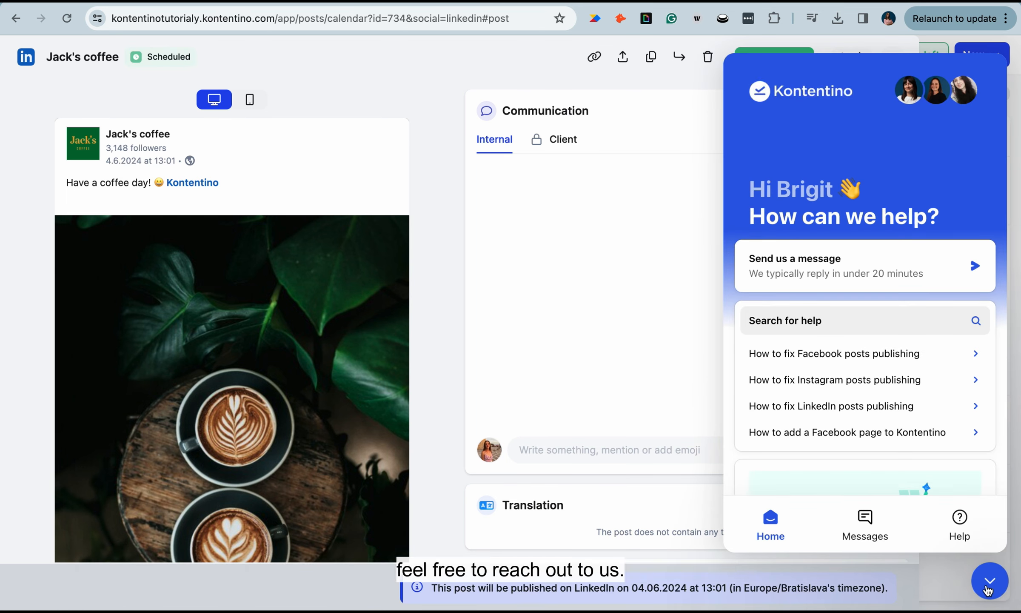